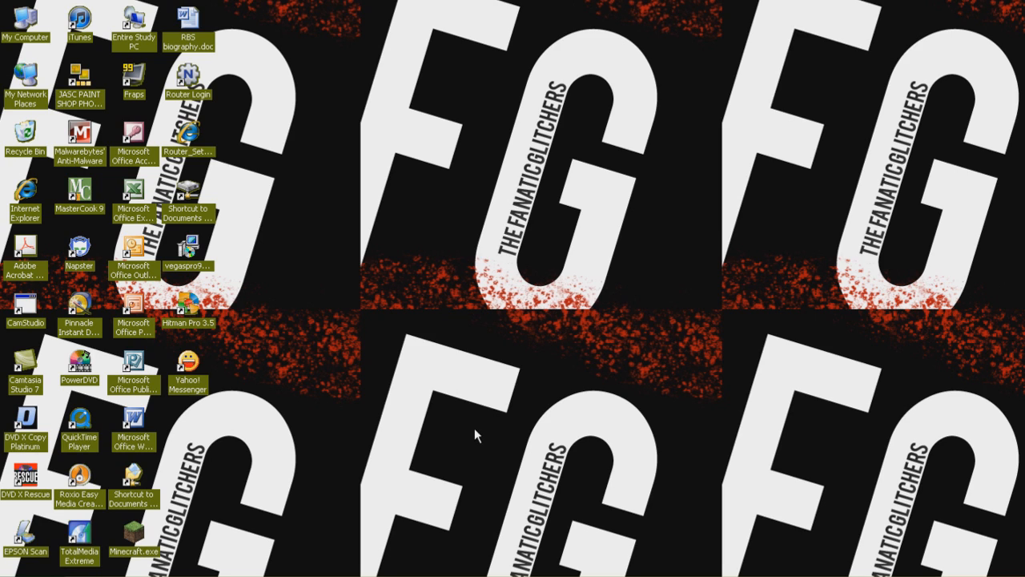
mouse_move(439, 435)
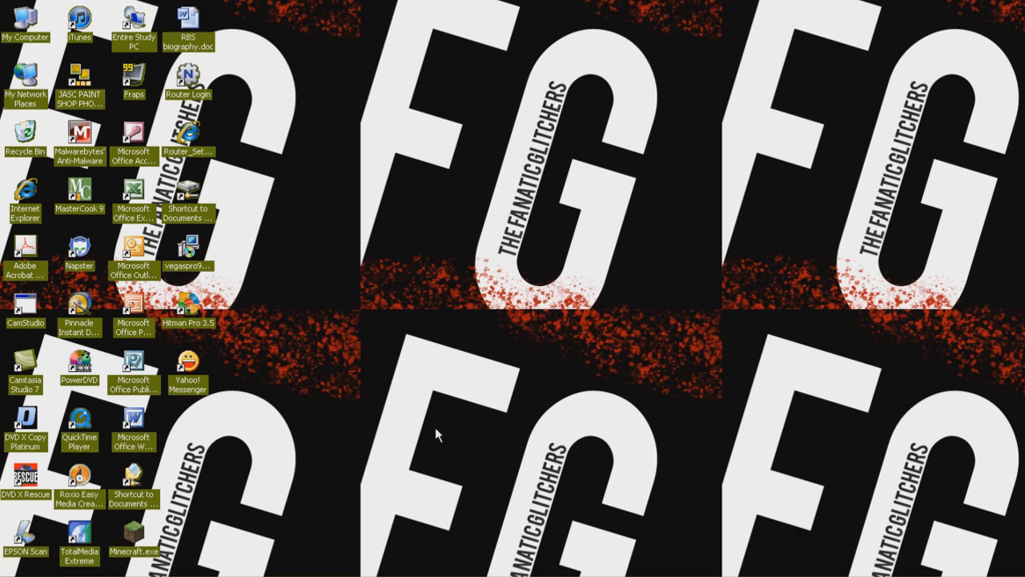
mouse_move(455, 360)
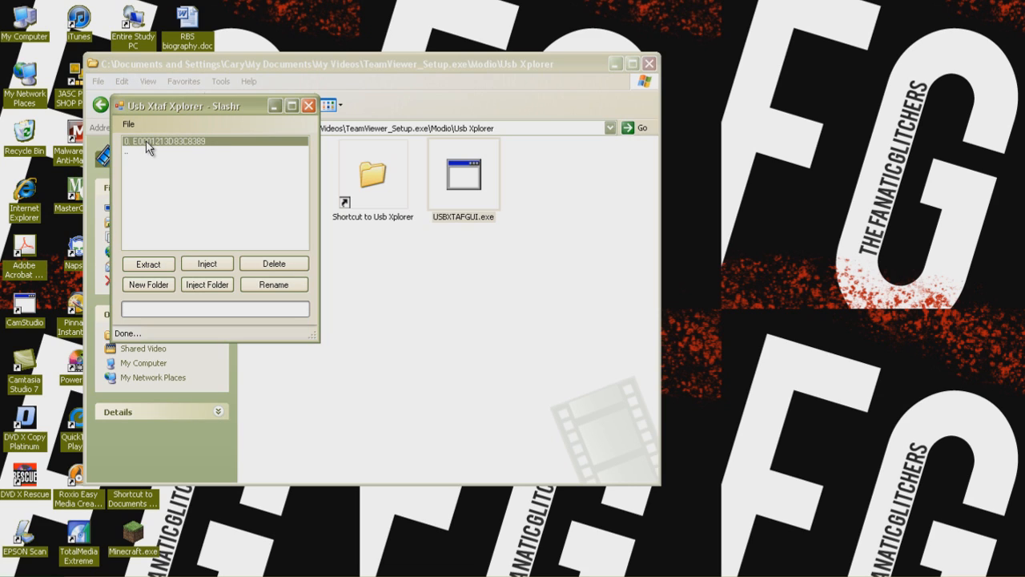
mouse_move(303, 229)
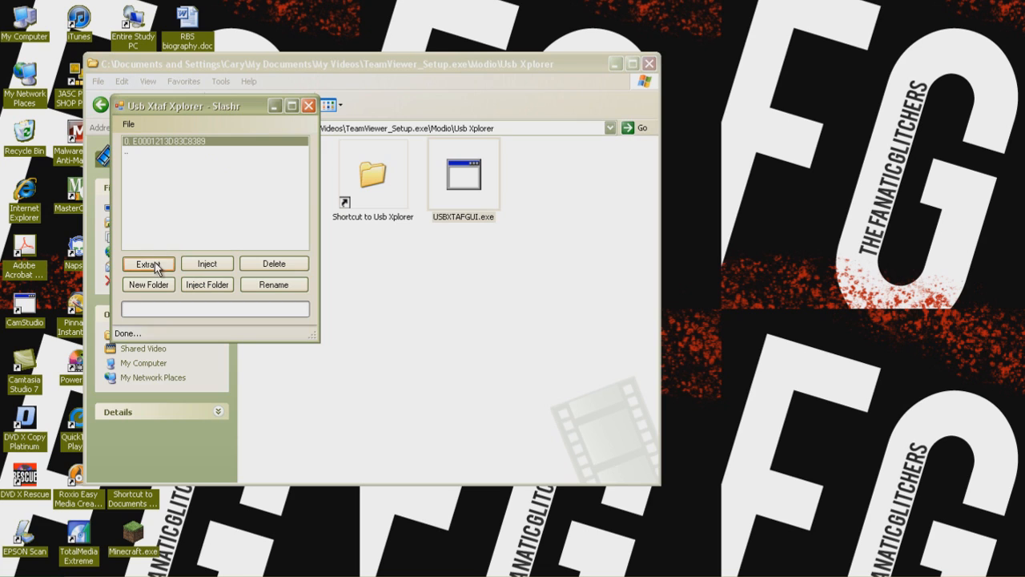
click(148, 264)
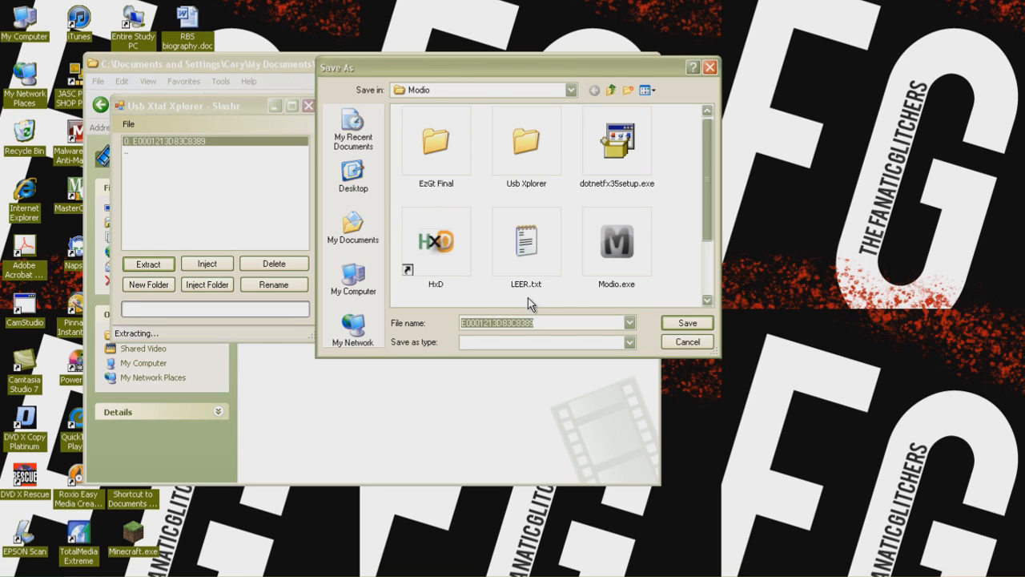
click(686, 322)
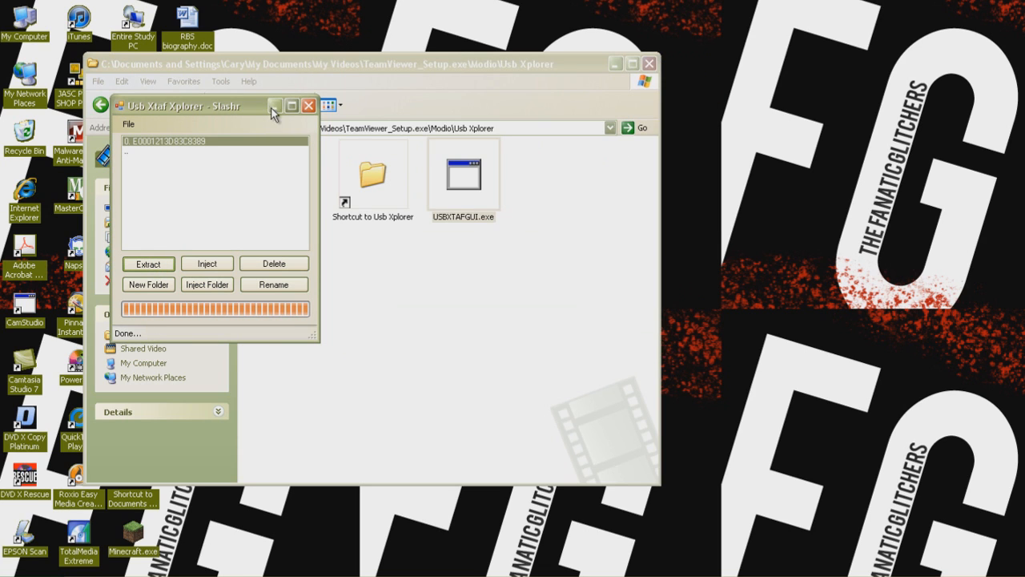
click(308, 105)
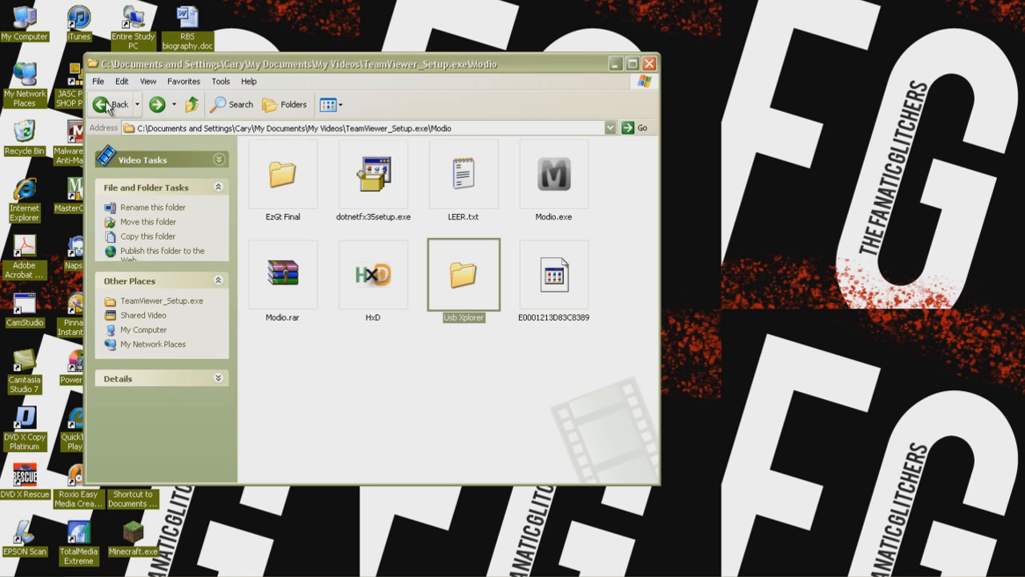
mouse_move(577, 313)
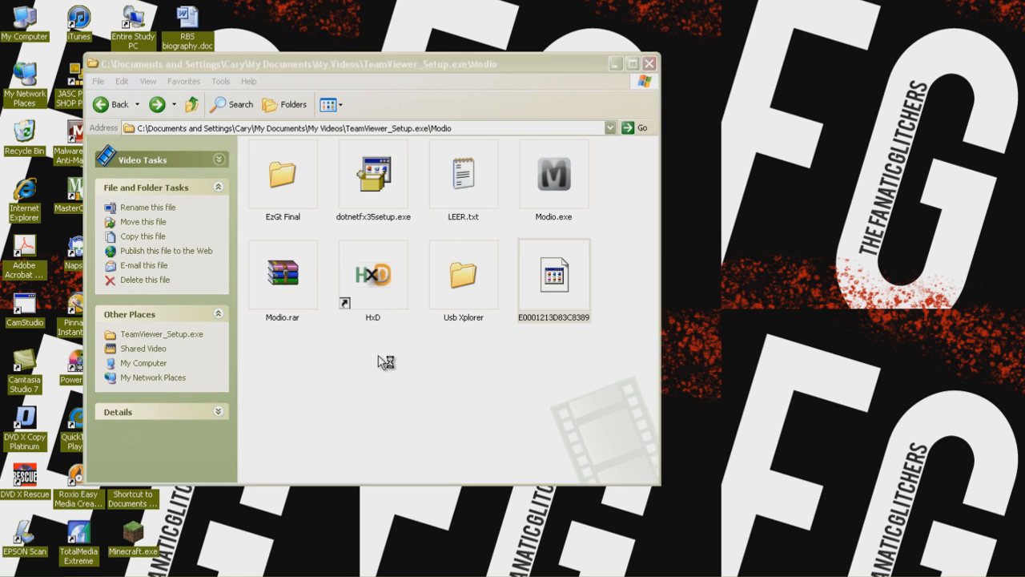
Open profile E0001213D83C8389 in HxD and find the text 'motd'
double_click(553, 274)
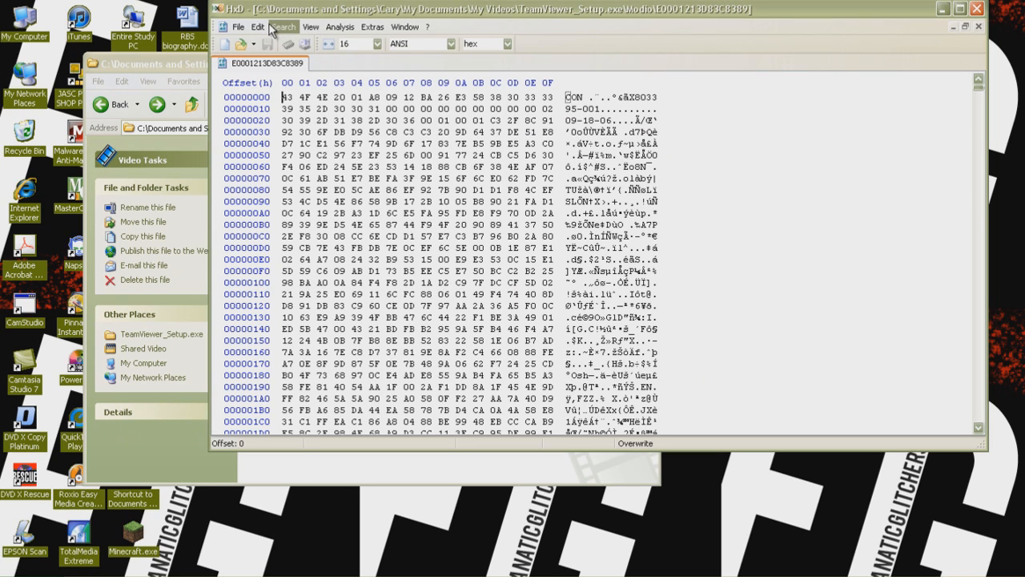
click(284, 26)
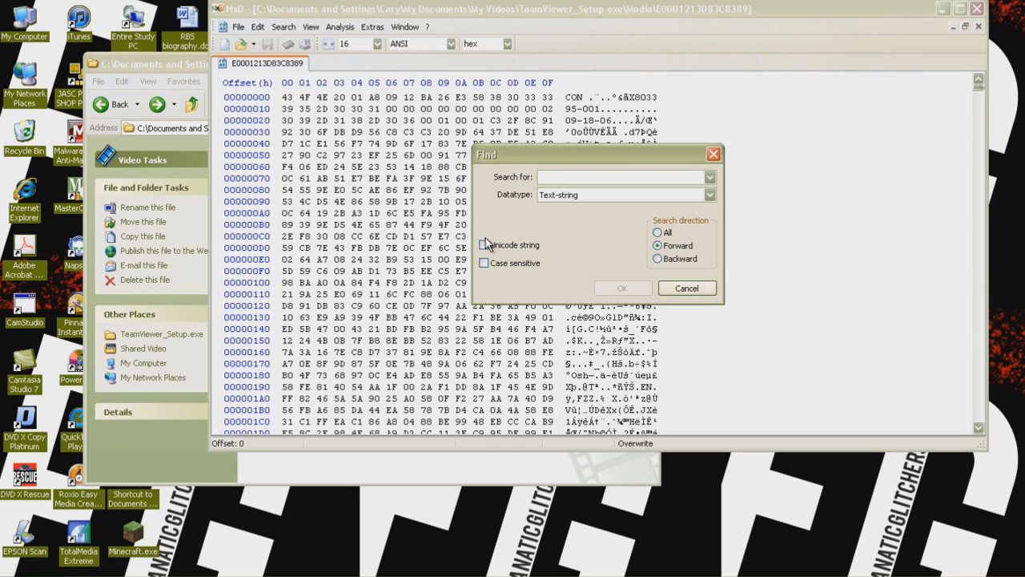
text(motd)
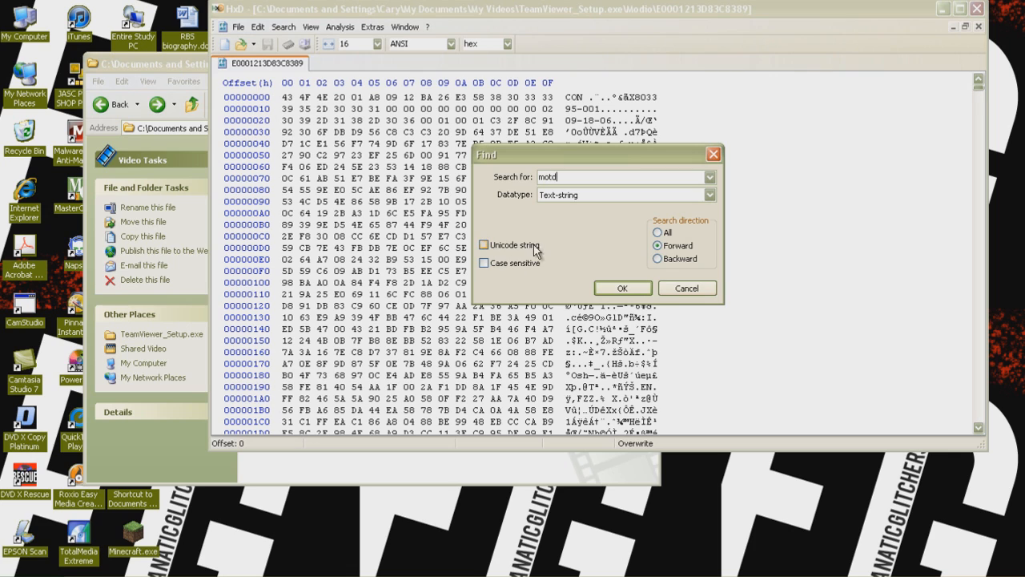
click(622, 287)
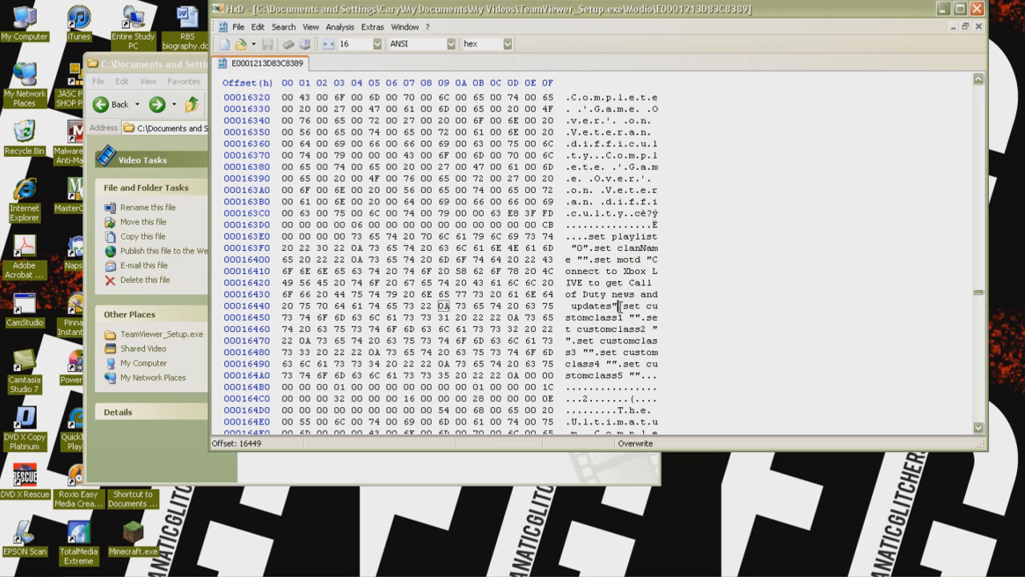
After motd, write binds: DPAD_UP "ufo", DPAD_RIGHT "give rpg_mp", BUTTON_X "give deserteaglegold_mp"
click(445, 306)
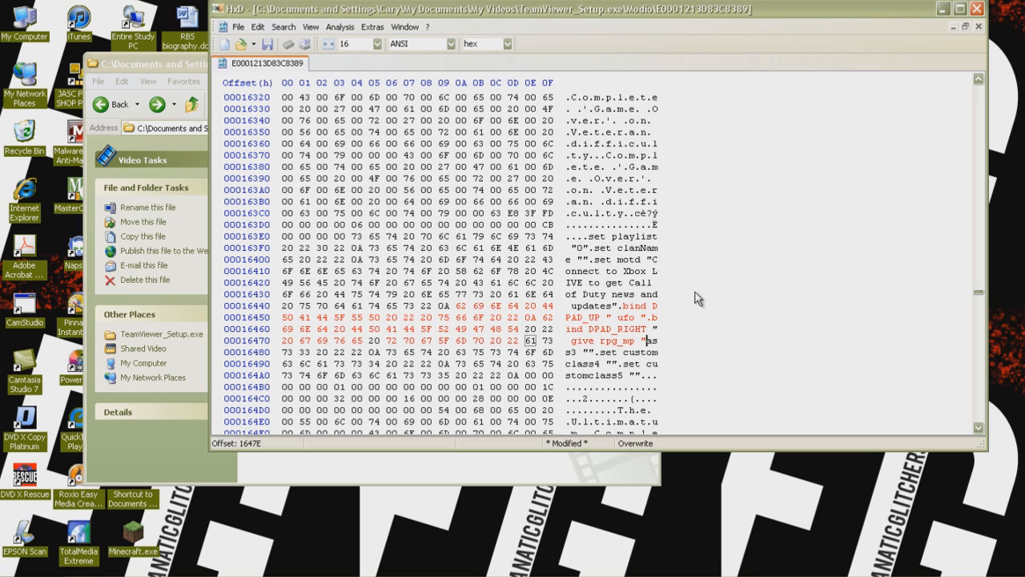
mouse_move(671, 337)
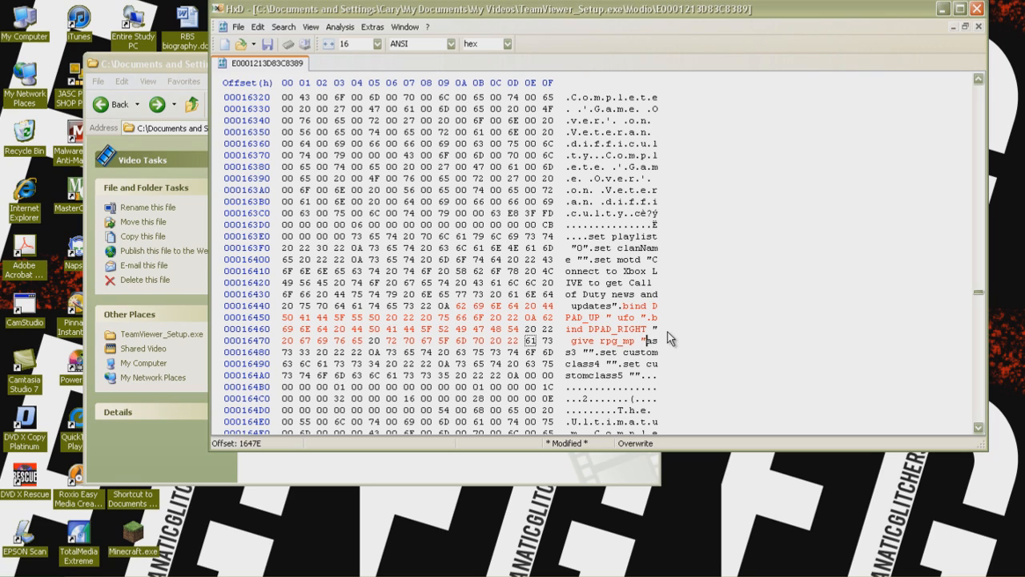
mouse_move(664, 325)
text(0A)
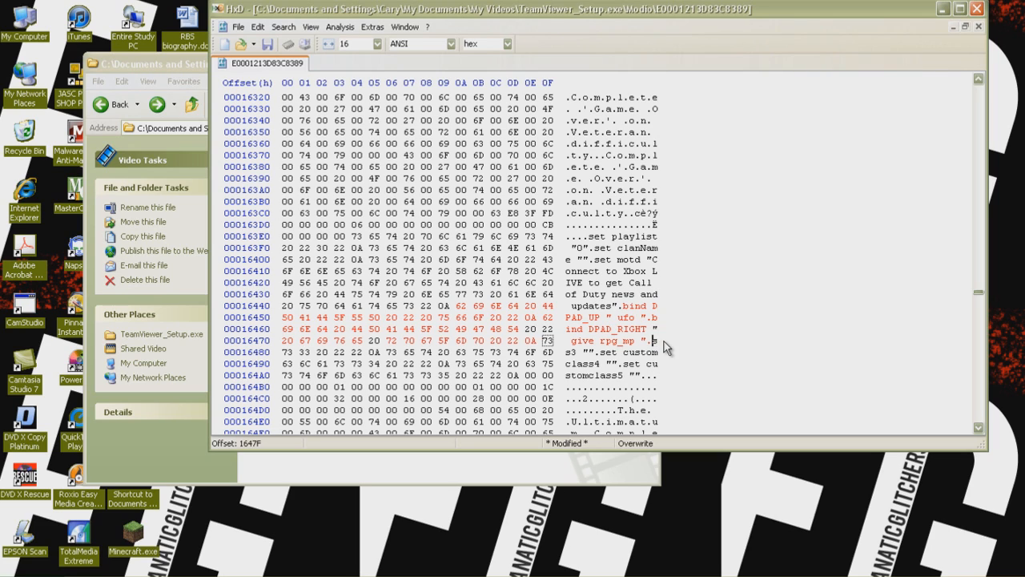
mouse_move(700, 348)
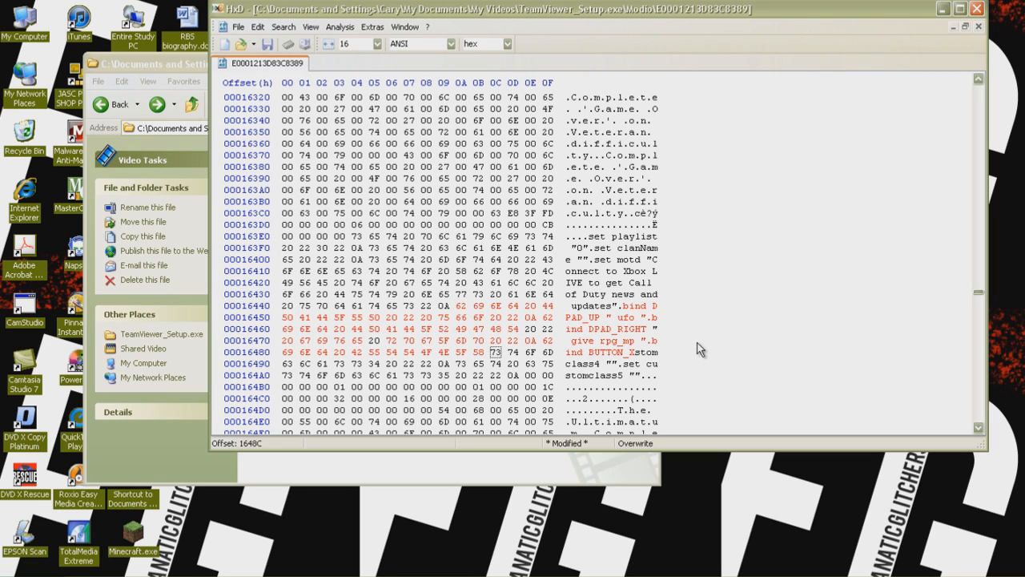
click(514, 351)
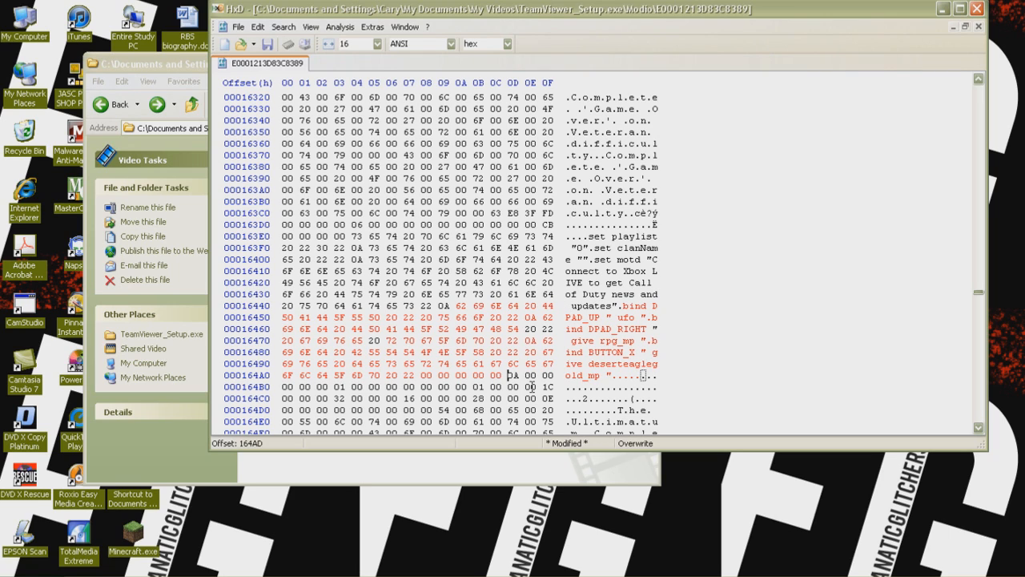
mouse_move(284, 27)
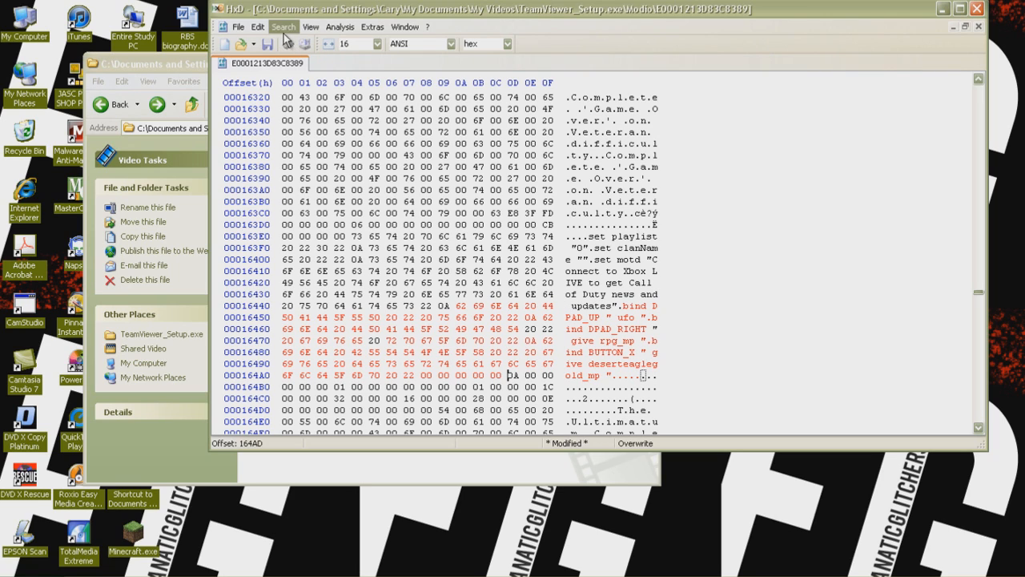
mouse_move(365, 129)
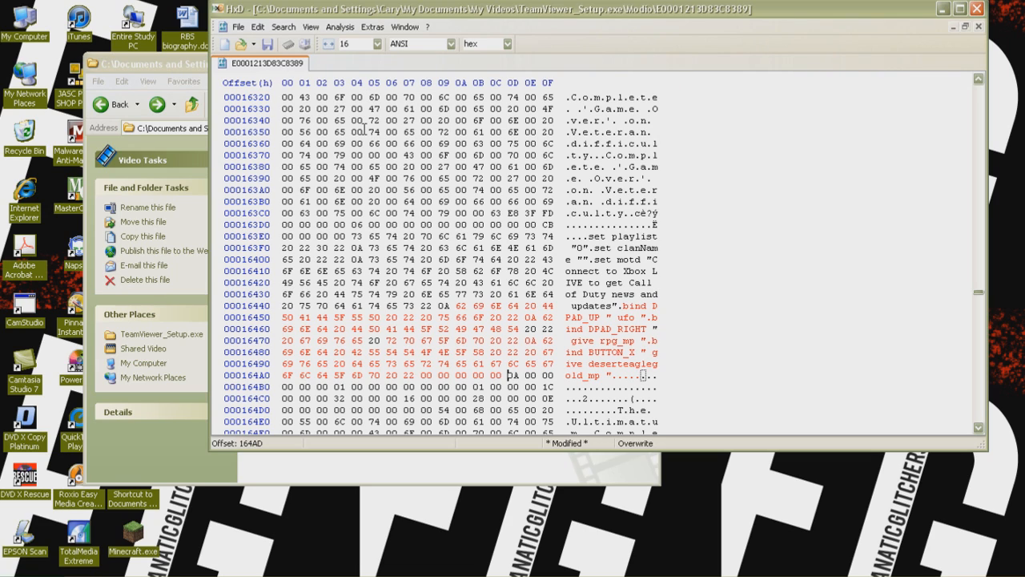
mouse_move(282, 27)
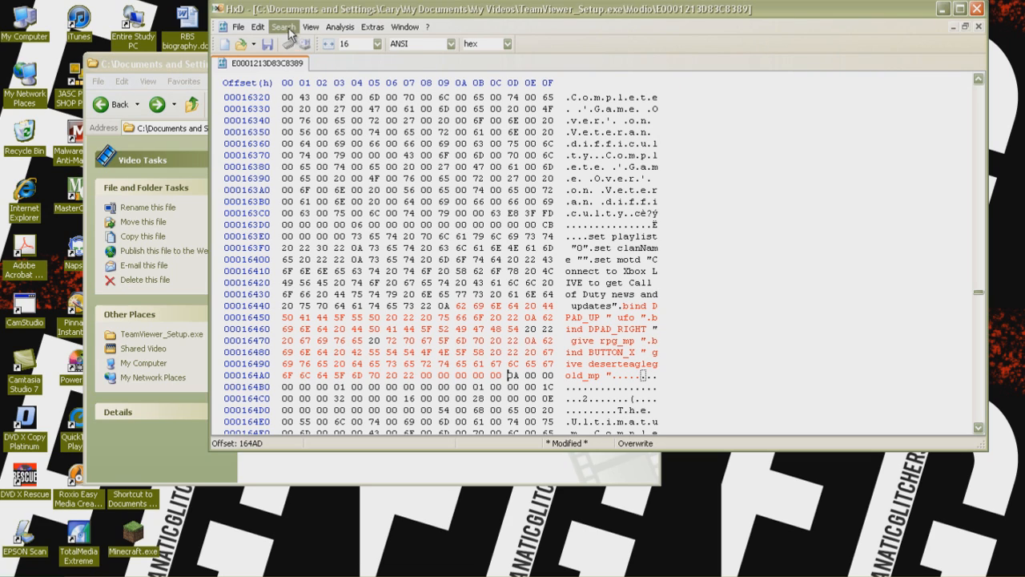
Replace all occurrences of buttons_default with butt0ns_d3fault and review the bind edits
click(283, 27)
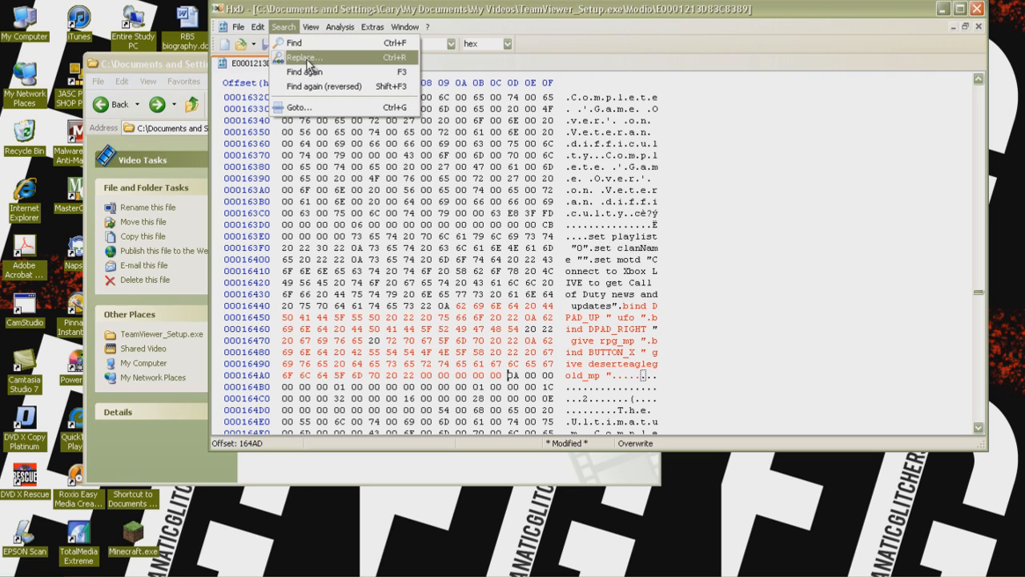
click(305, 57)
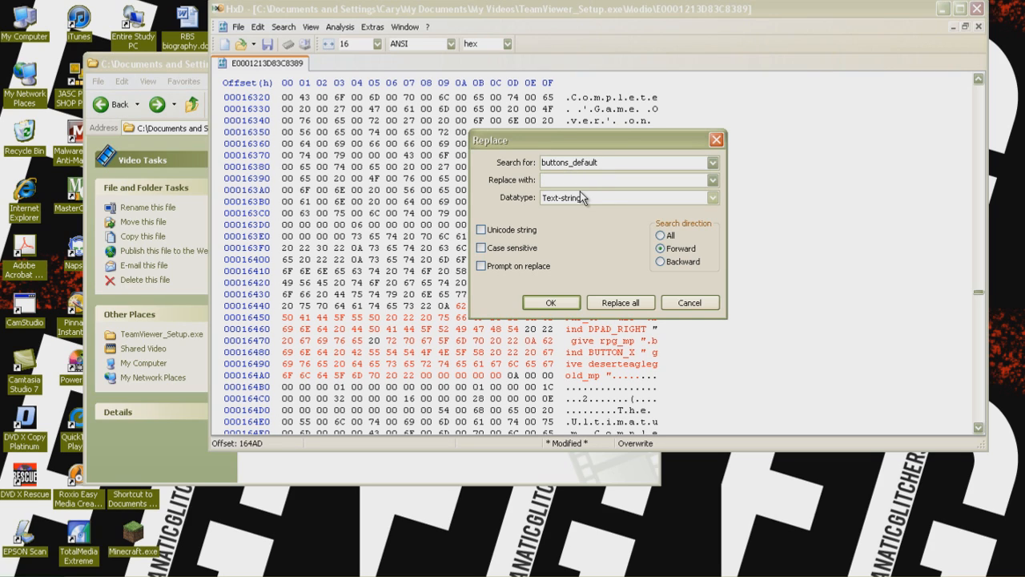
text(butt0ns_d3fault)
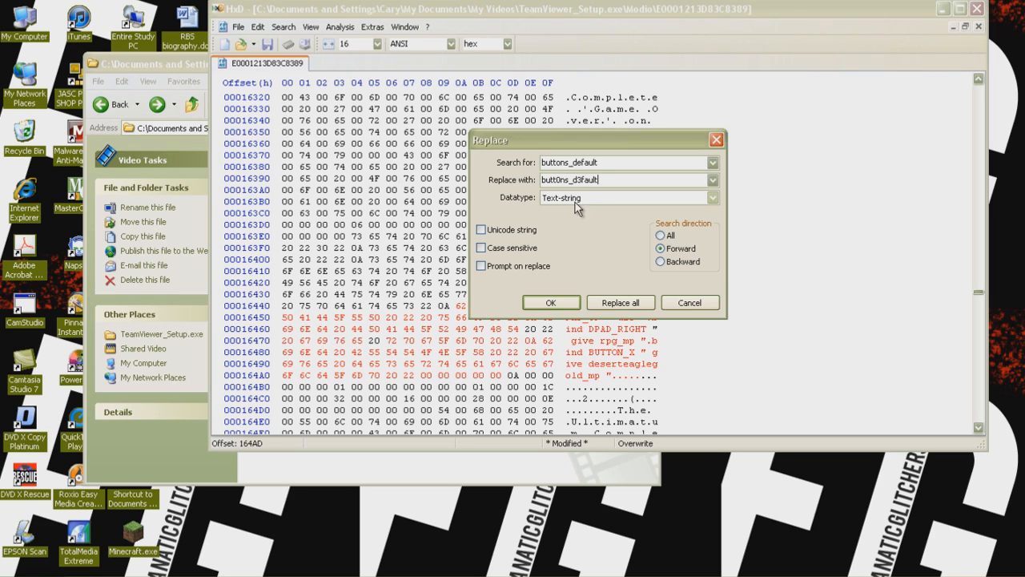
mouse_move(589, 202)
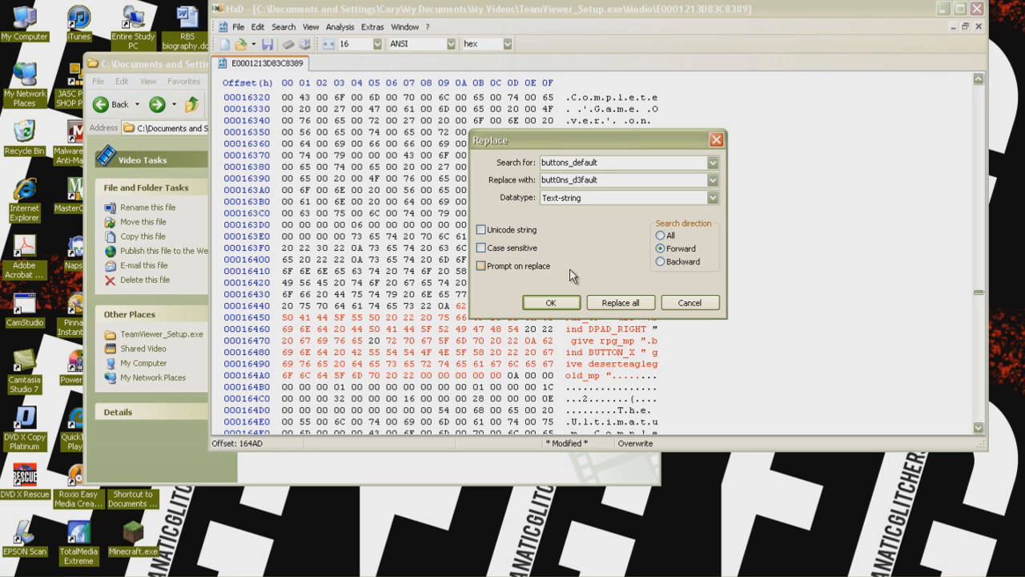
click(620, 302)
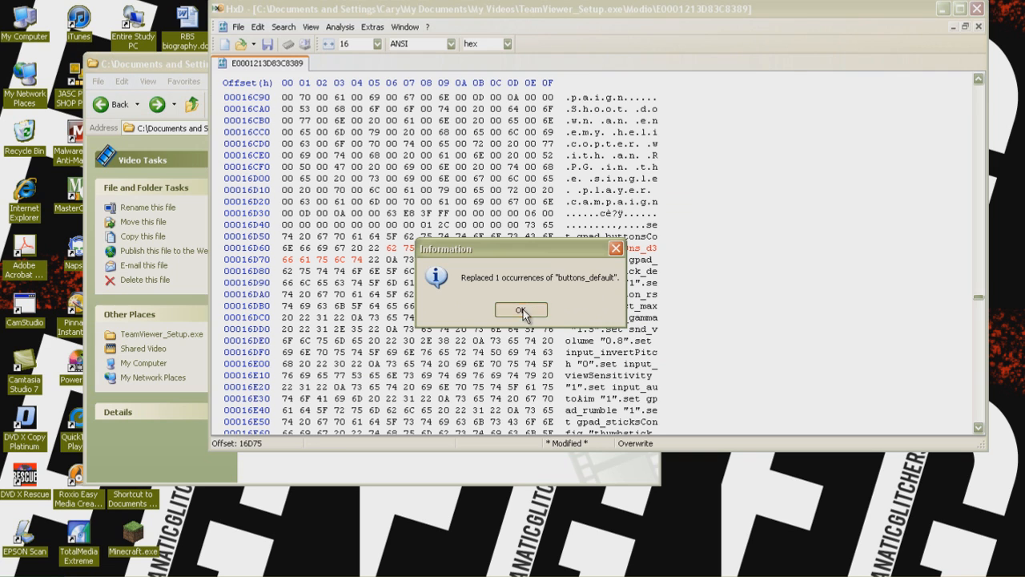
click(521, 310)
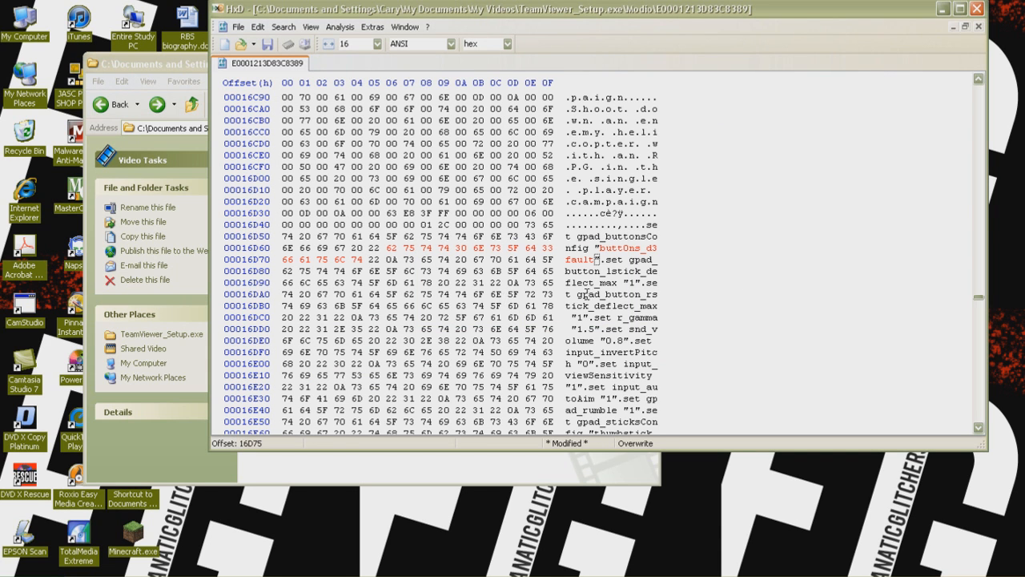
scroll(down, 3)
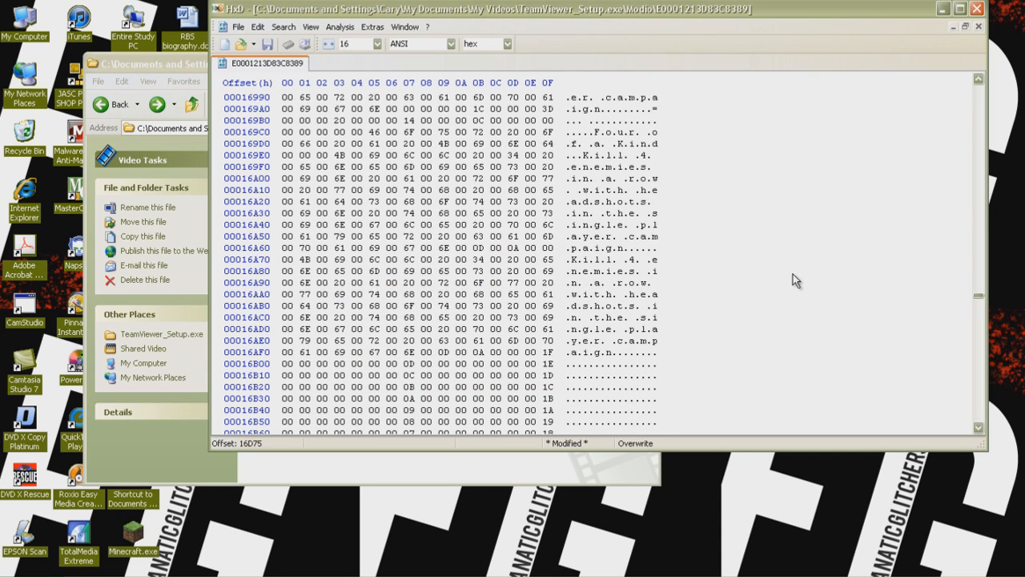
scroll(up, 3)
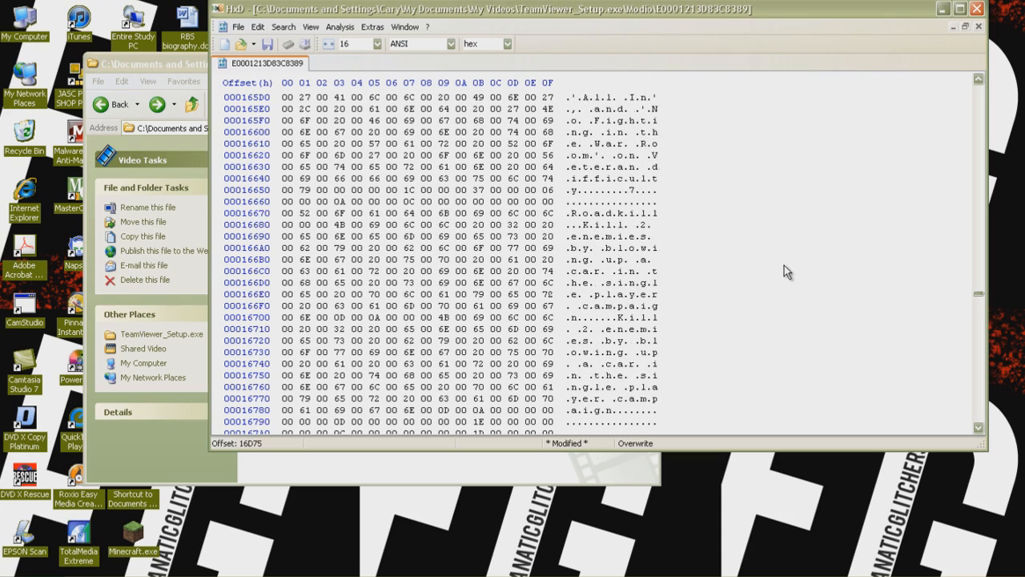
scroll(up, 3)
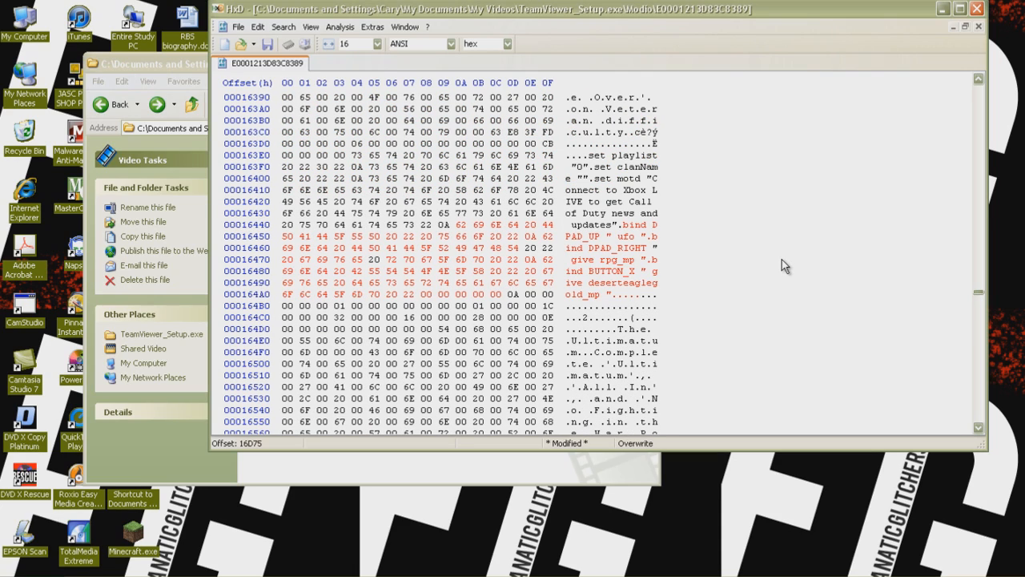
mouse_move(769, 247)
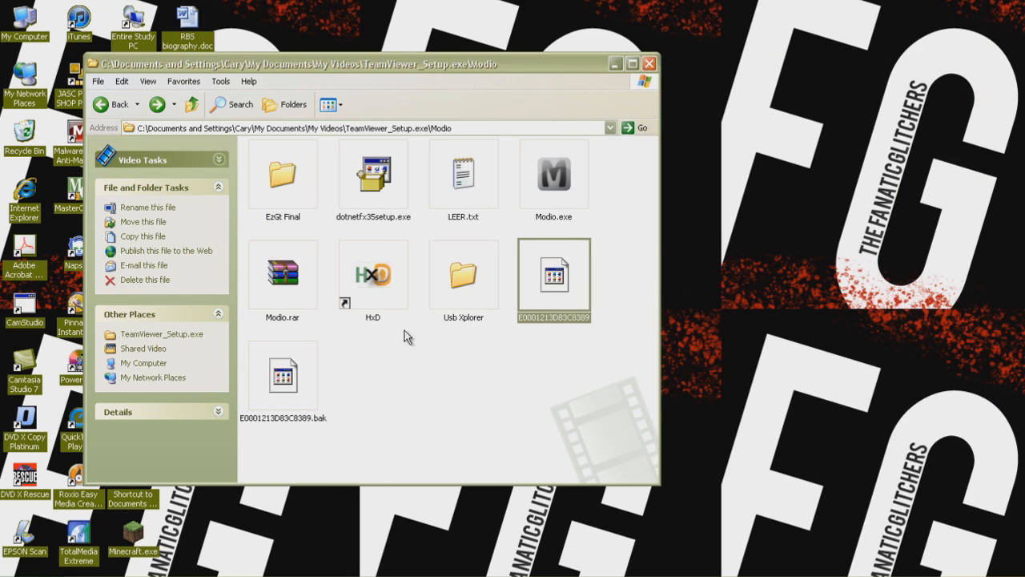
mouse_move(423, 418)
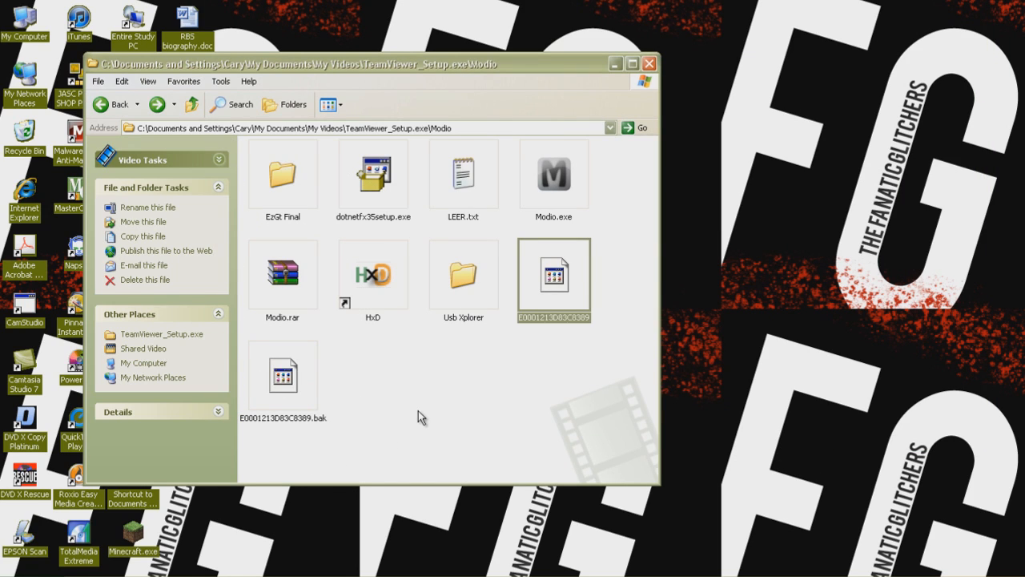
Clear the file selection in the Modio folder and launch Modio.exe
click(400, 387)
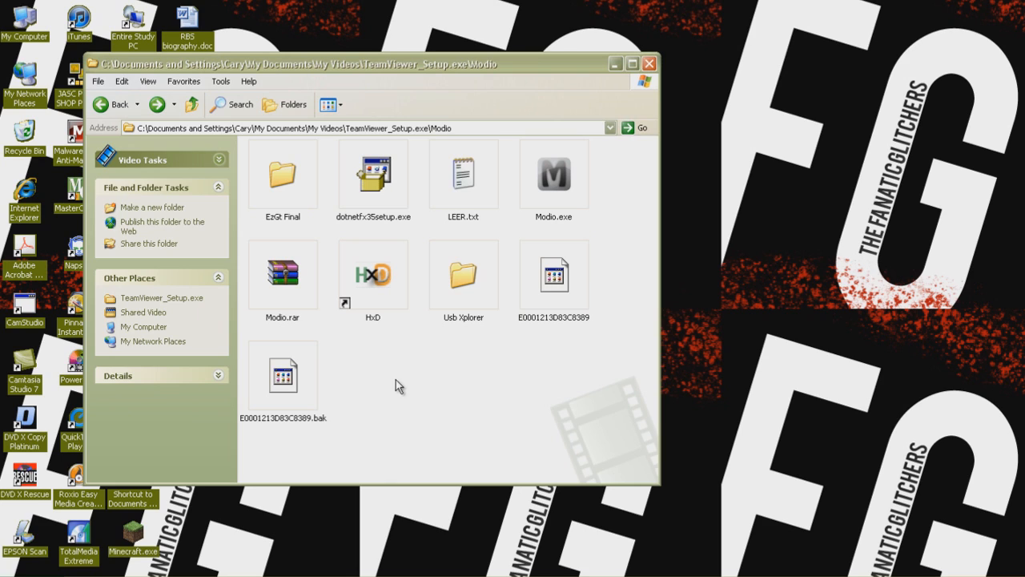
click(554, 174)
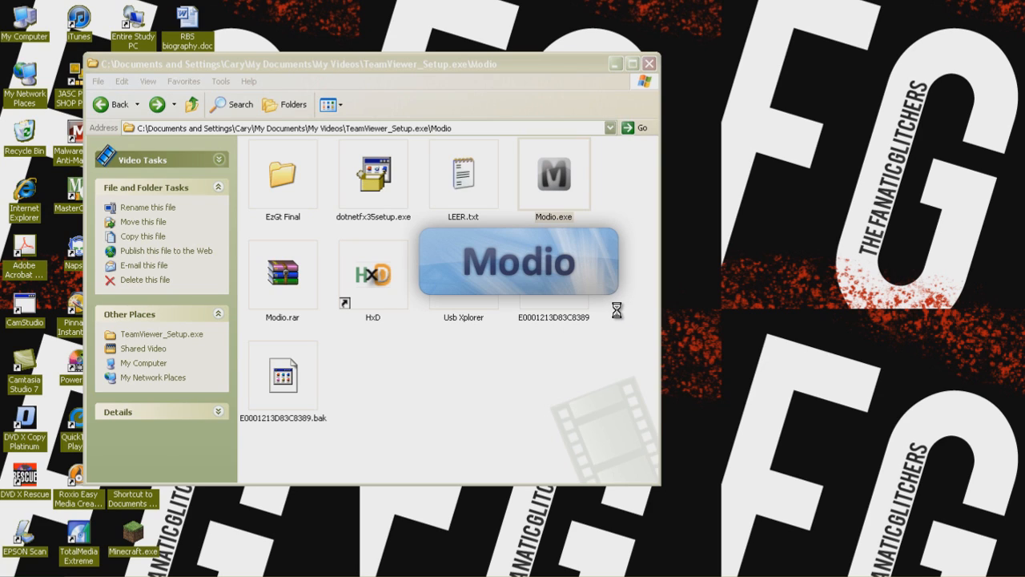
mouse_move(621, 315)
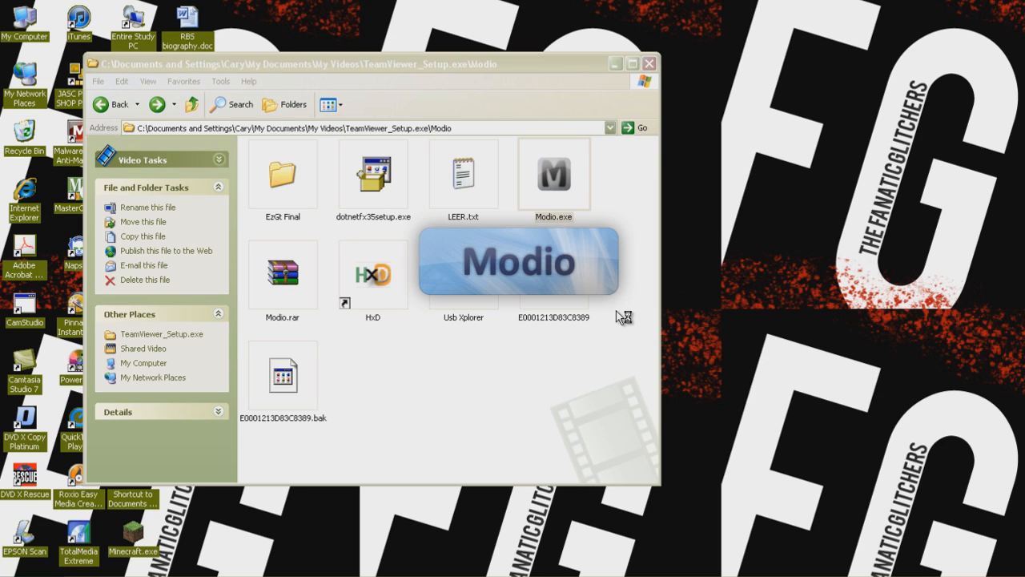
mouse_move(619, 319)
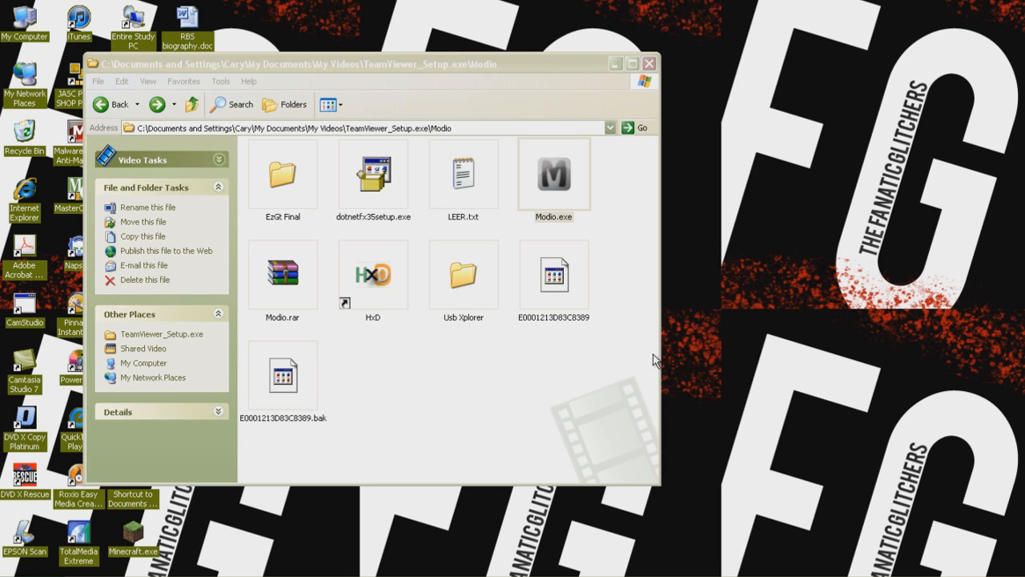
Start Modio, close the Shoutbox, decline the update, rehash the profile and exit Modio
double_click(554, 174)
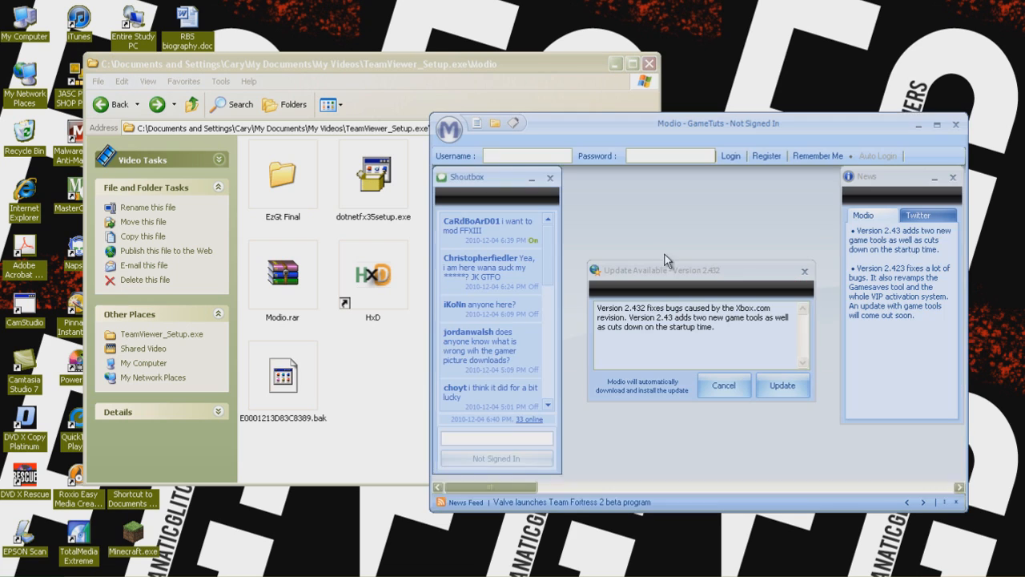
click(551, 177)
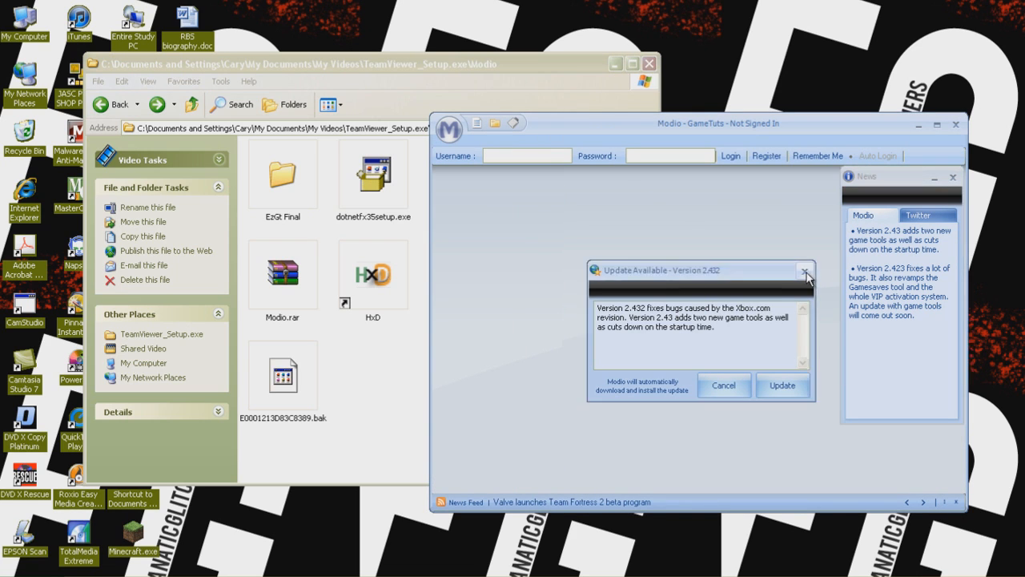
click(805, 270)
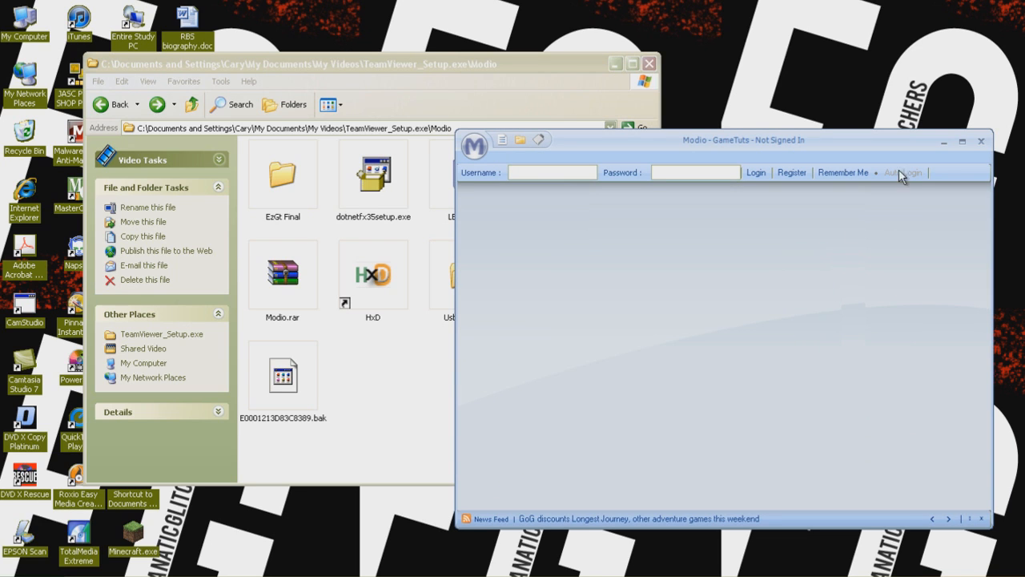
click(981, 140)
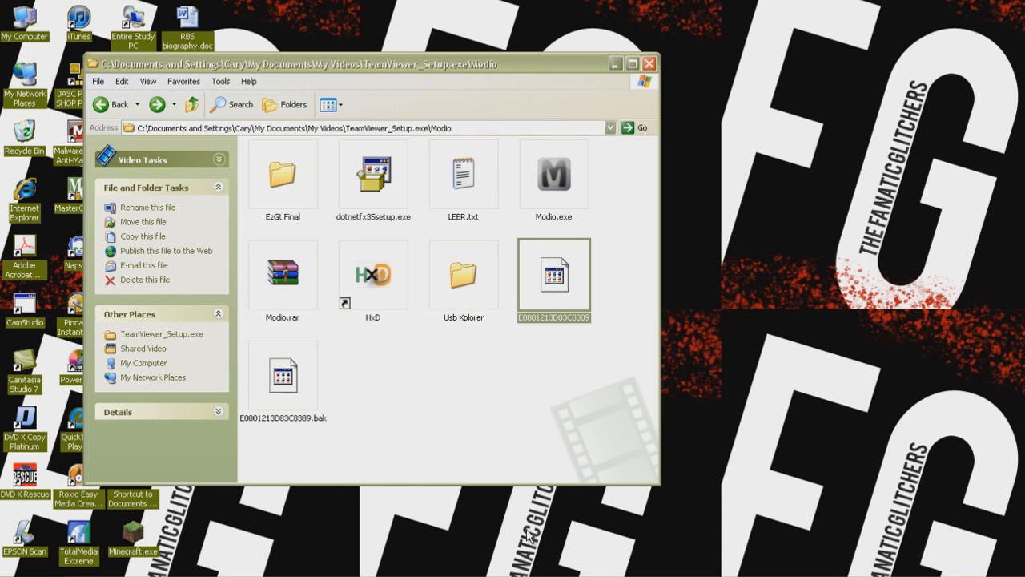
double_click(554, 274)
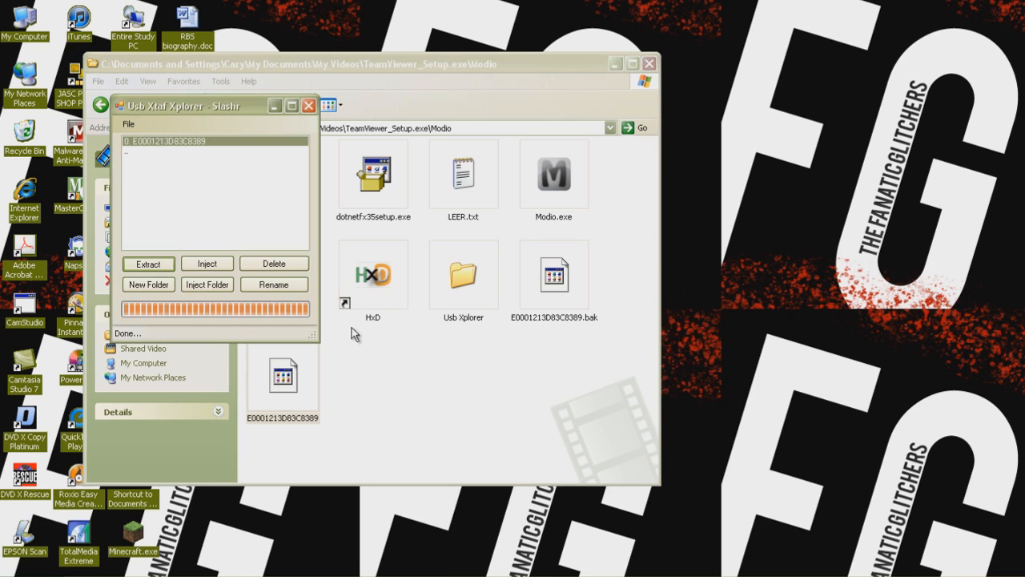
mouse_move(274, 264)
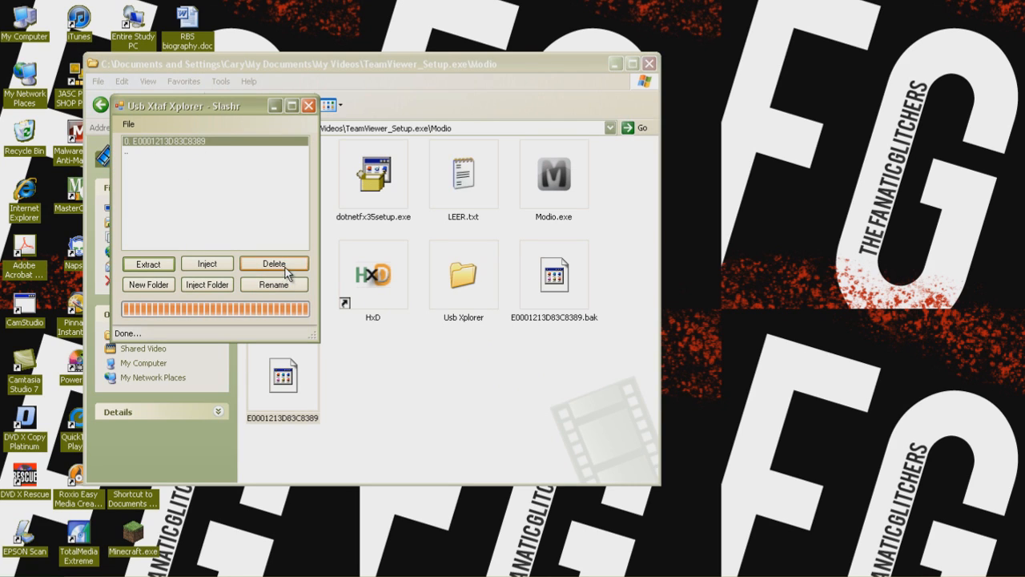
Delete the old E0001213D83C8389 profile from the USB drive
click(274, 264)
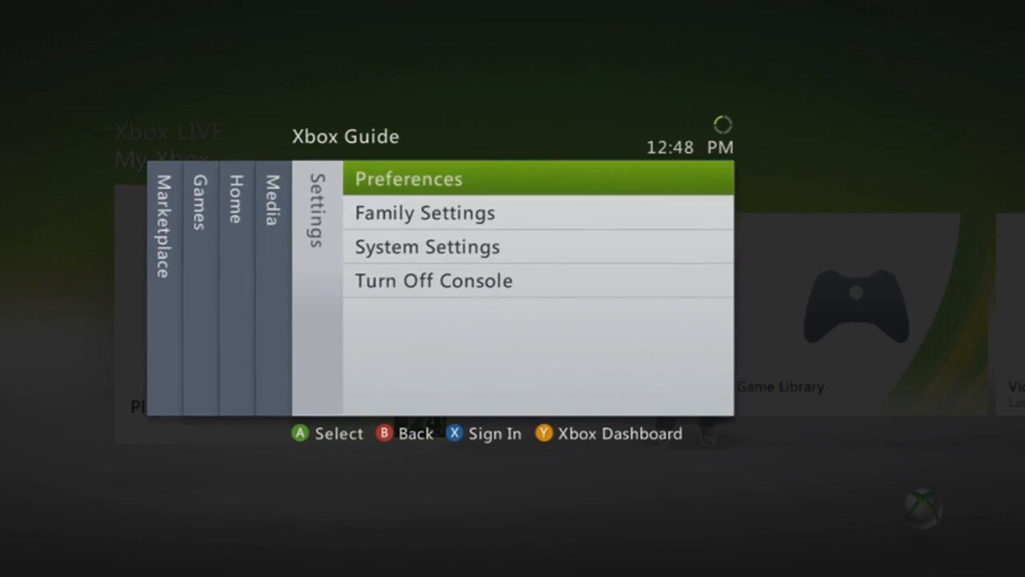
Open the console's Storage settings showing the hard drive and memory unit
click(426, 246)
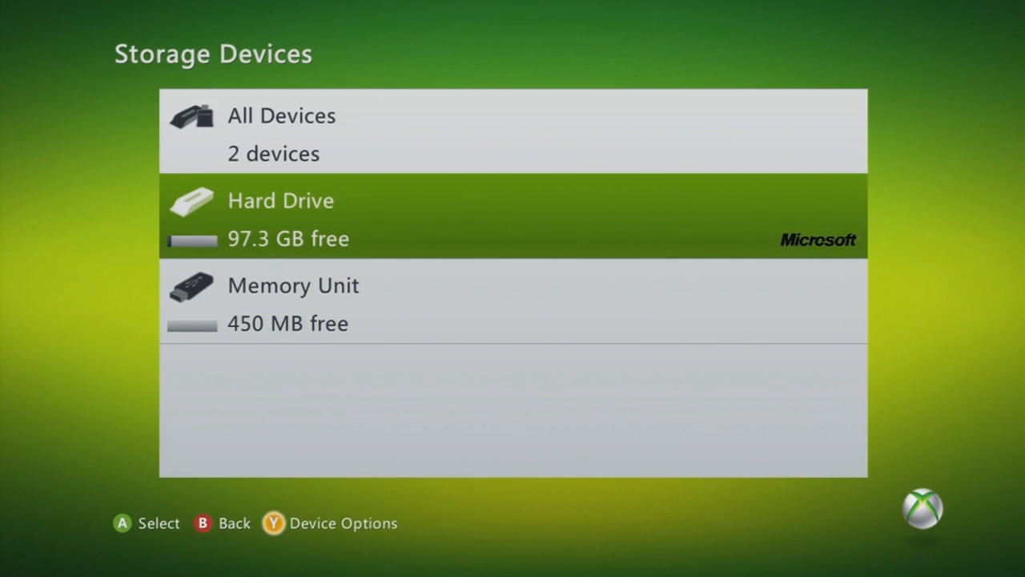
key(y)
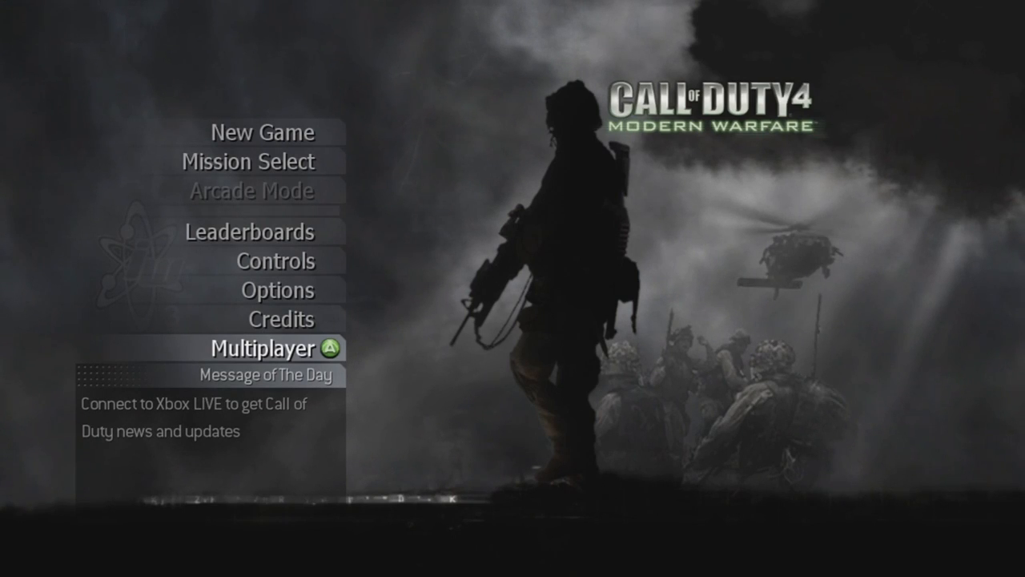
Create a System Link game on Crossfire in Sabotage mode and start the match
click(277, 348)
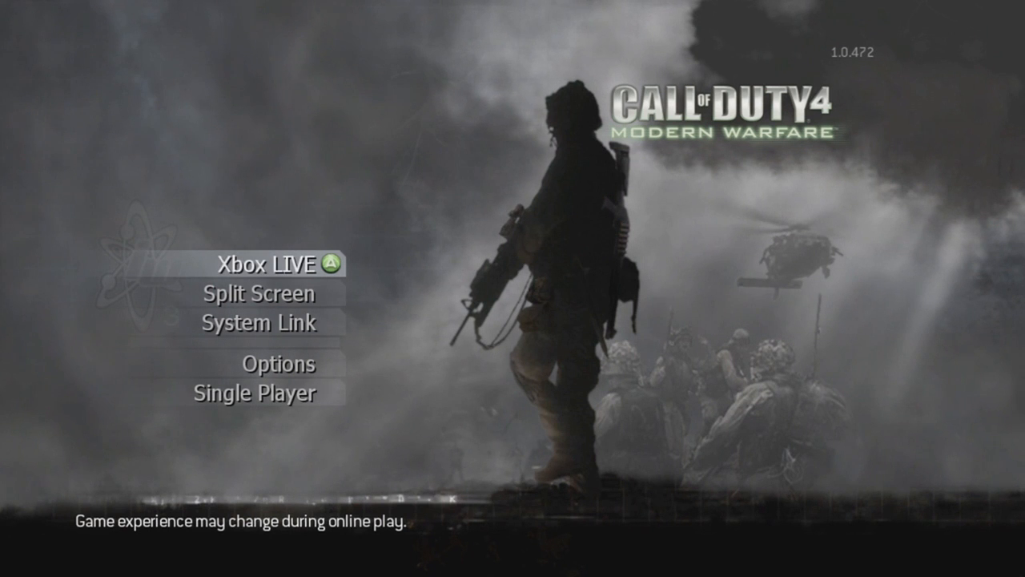
click(265, 265)
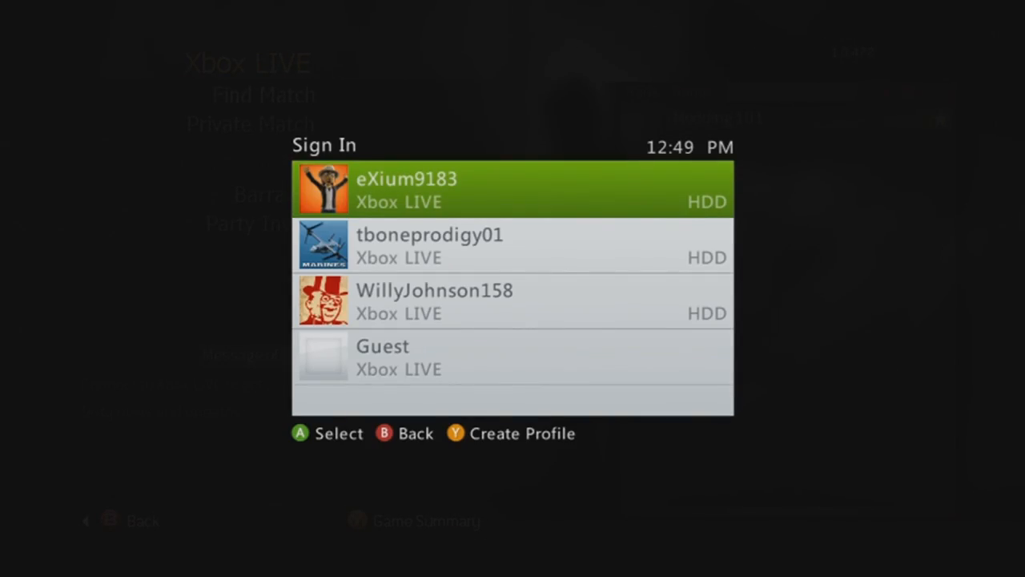
click(512, 189)
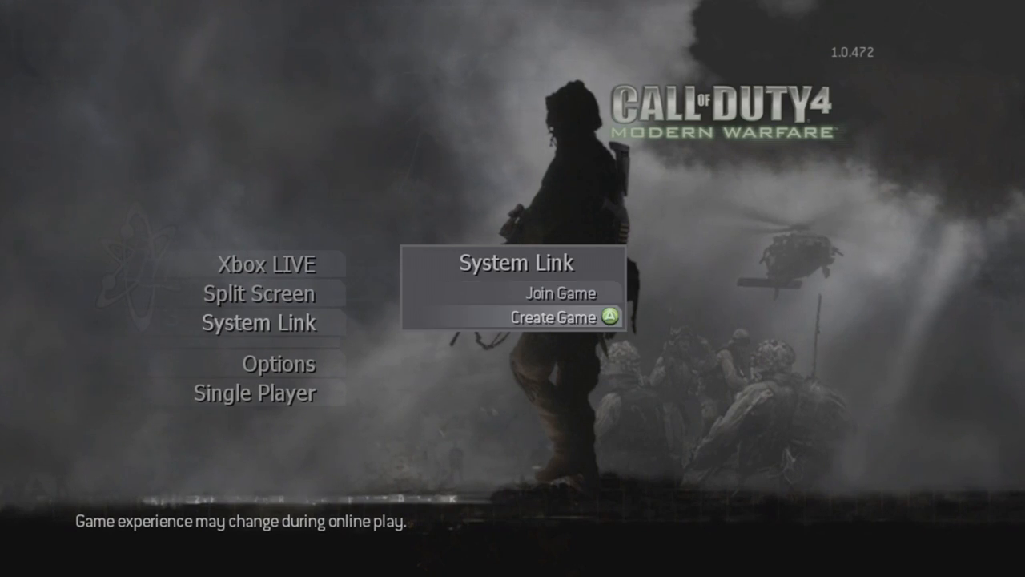
click(551, 319)
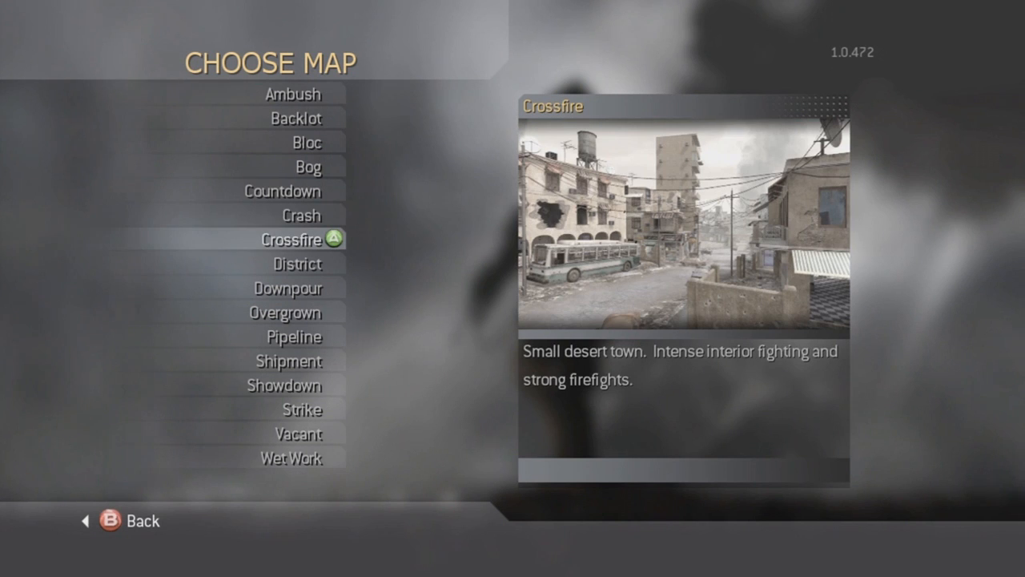
click(291, 238)
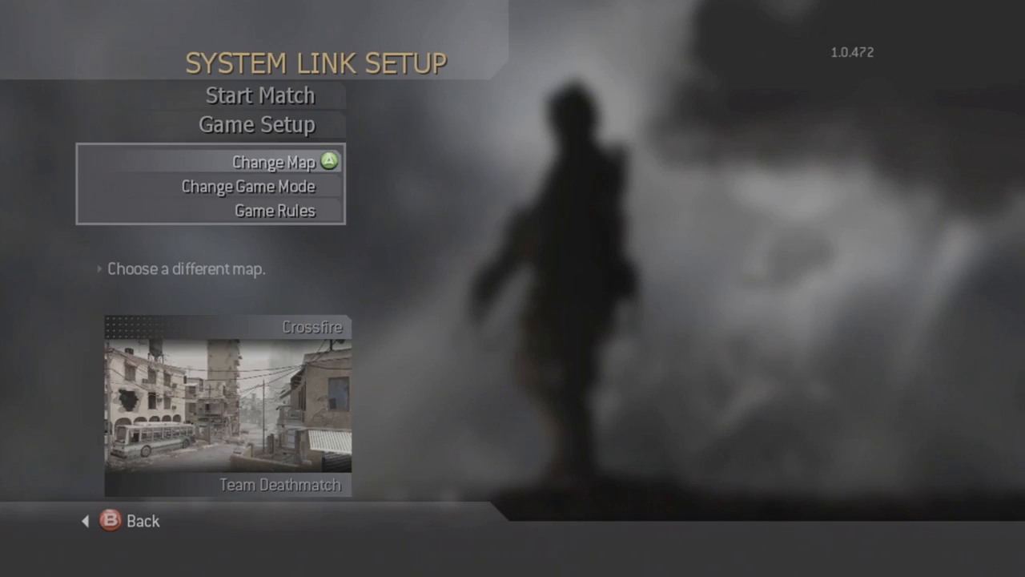
click(267, 210)
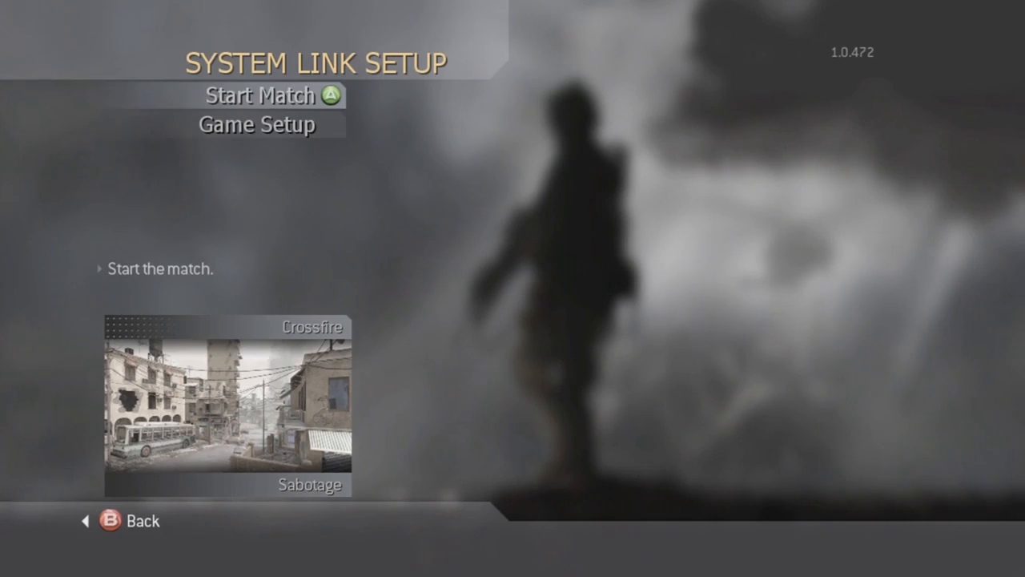
click(258, 95)
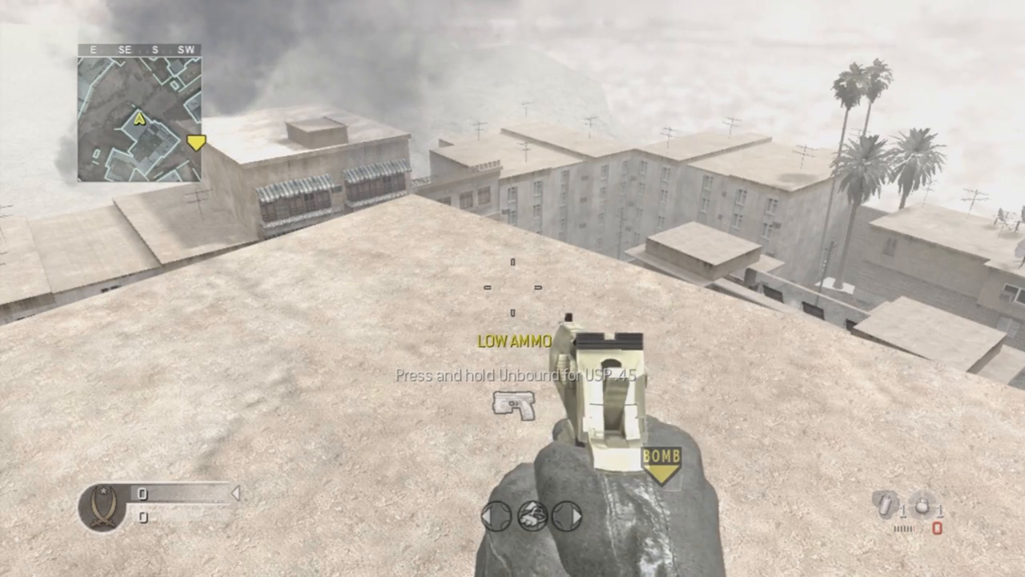
mouse_move(512, 288)
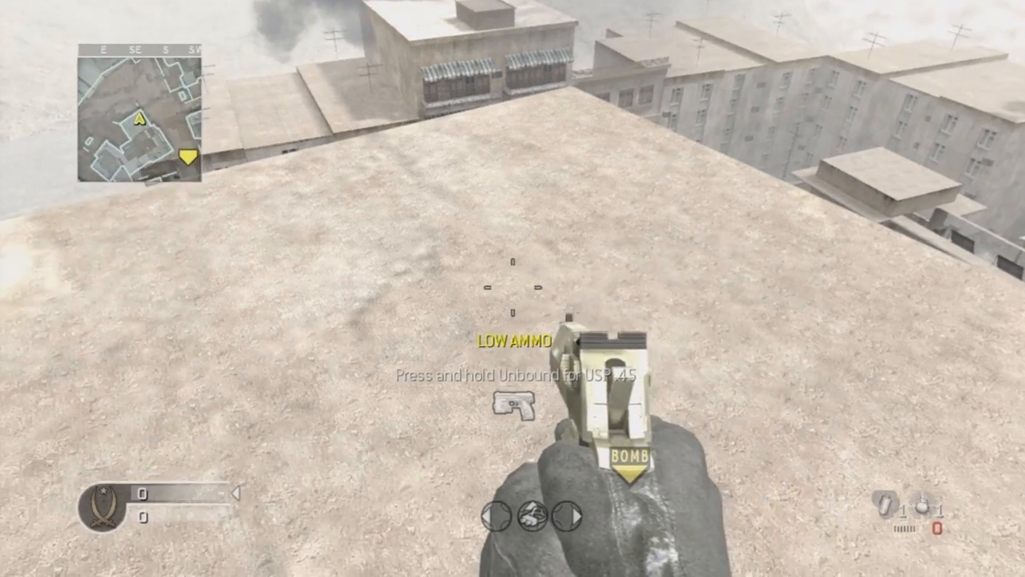